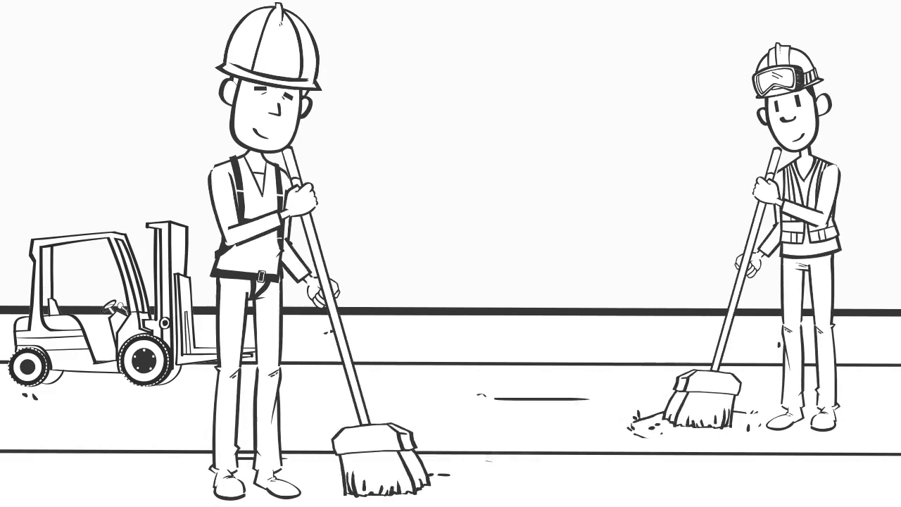
{"action": "scroll", "scroll_direction": "left", "scroll_amount": 3}
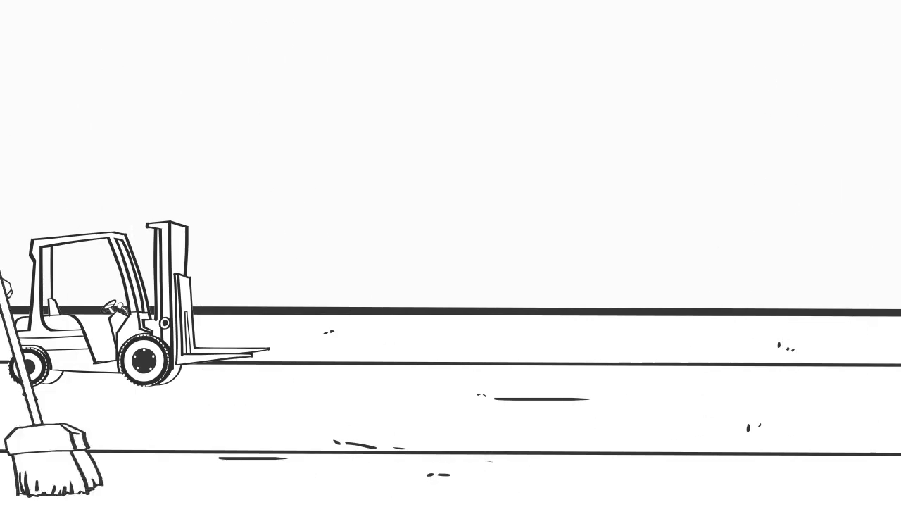